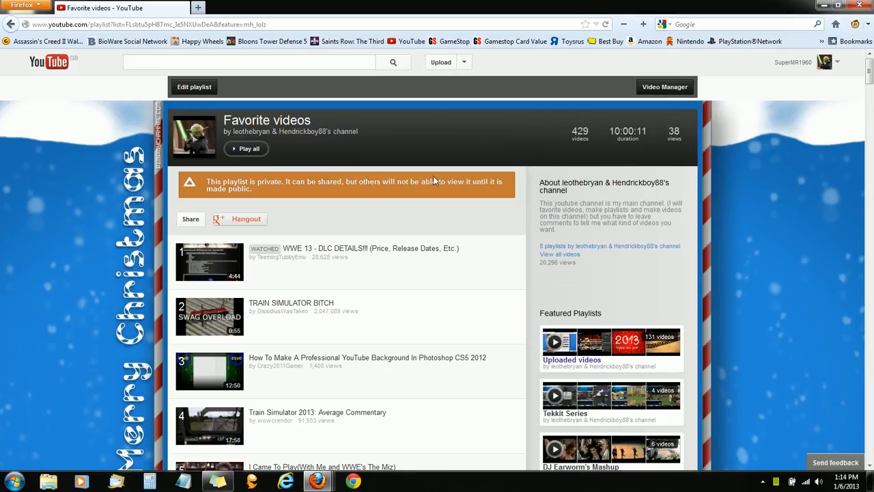
mouse_move(202, 194)
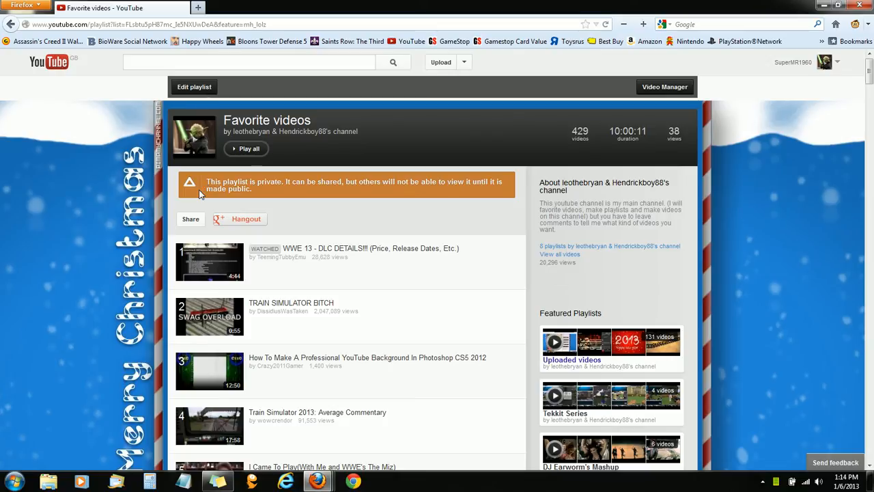
mouse_move(212, 205)
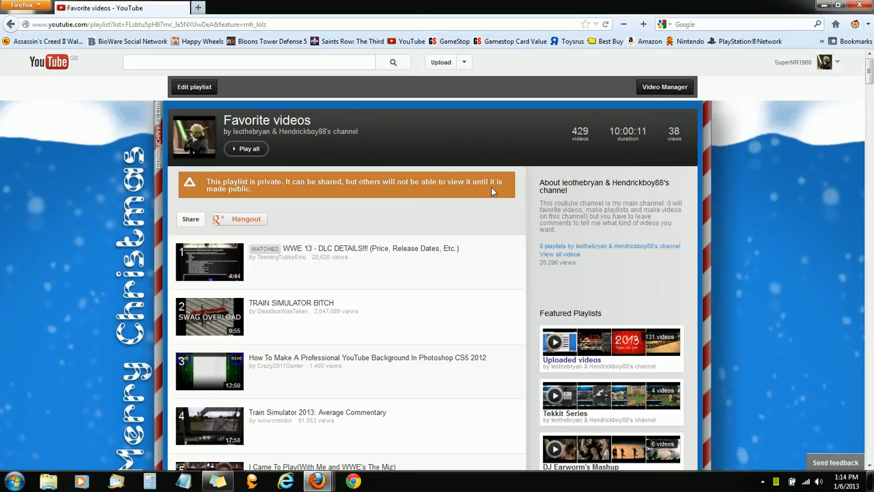
mouse_move(175, 170)
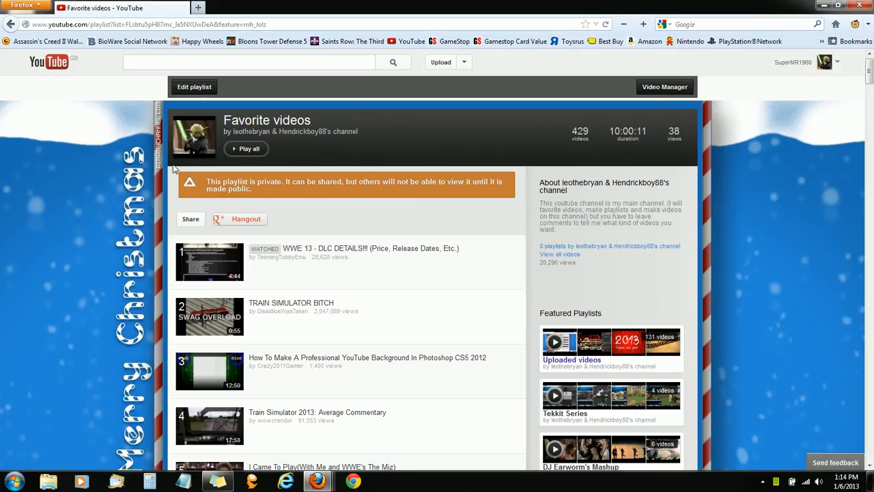
mouse_move(820, 75)
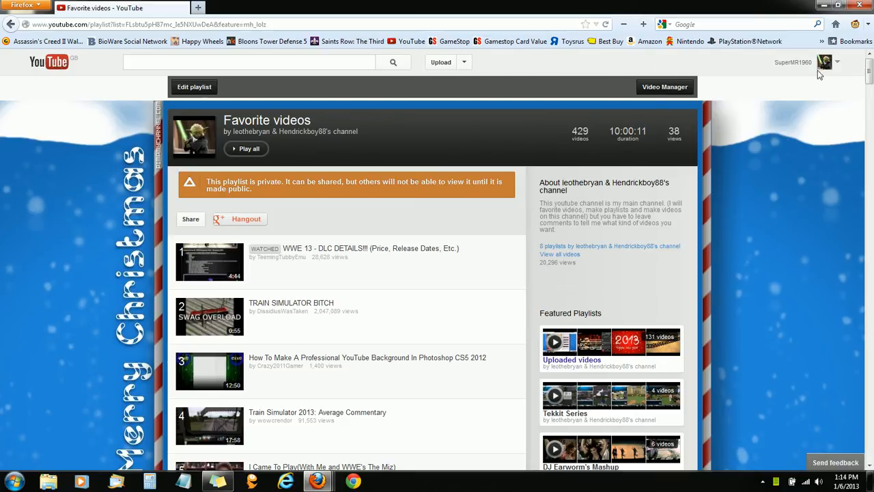
- Reach the Sharing section of the account settings from the account menu
click(825, 63)
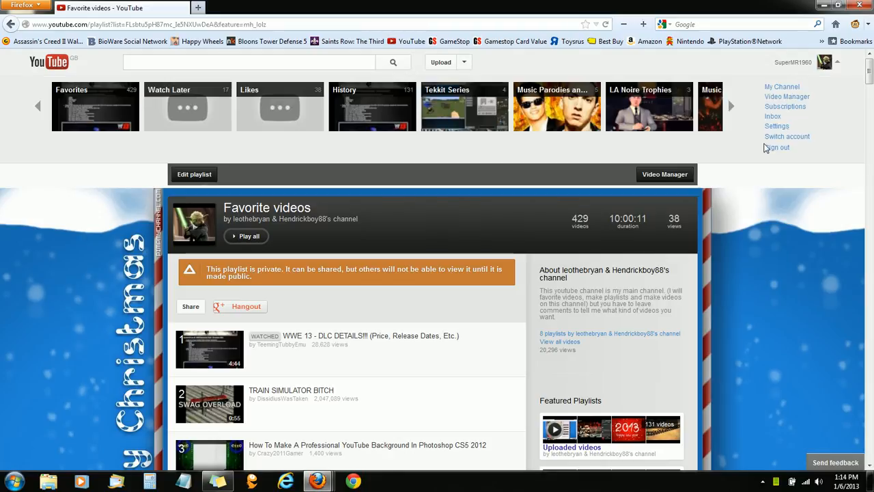
click(649, 107)
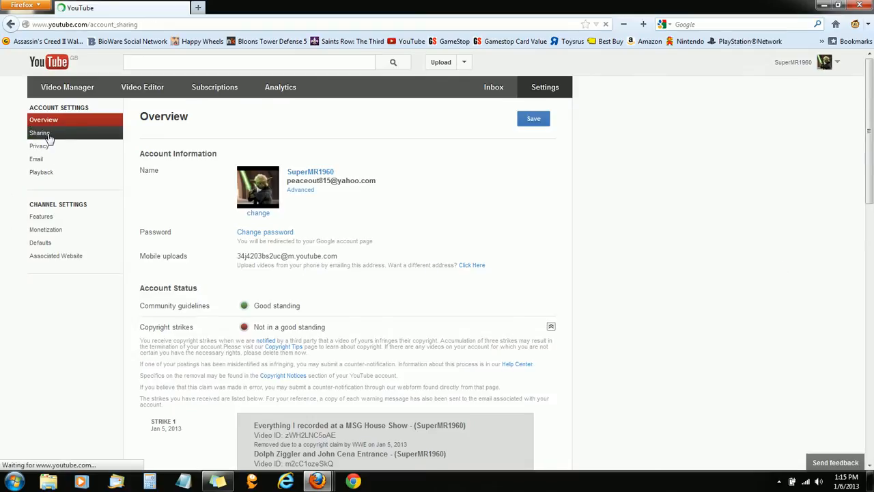
click(40, 133)
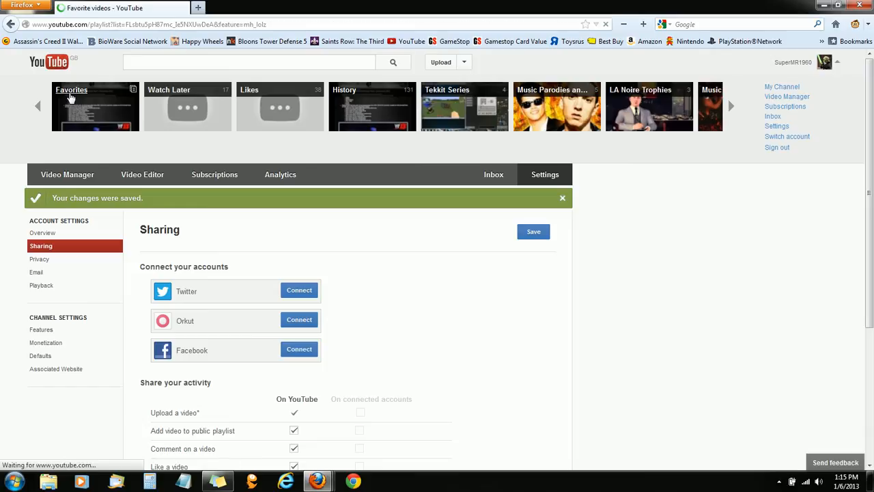
- On the channel page, make Favorite videos the featured playlist and apply it
click(71, 90)
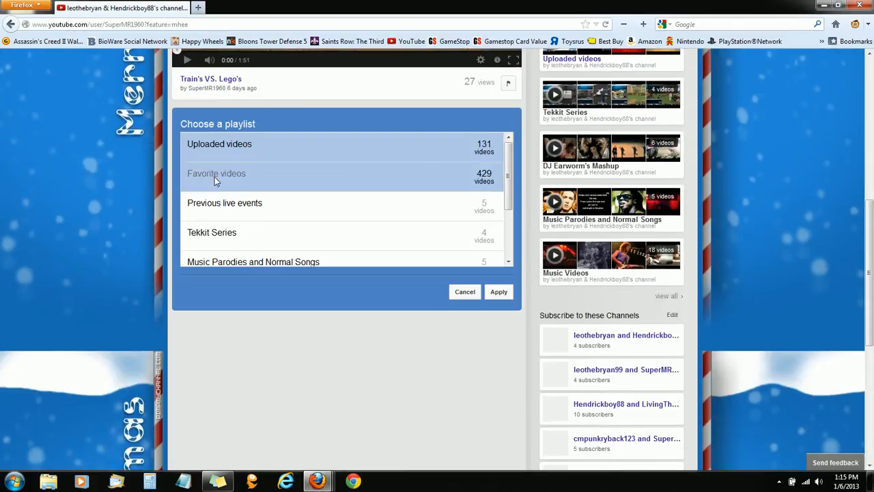
click(499, 293)
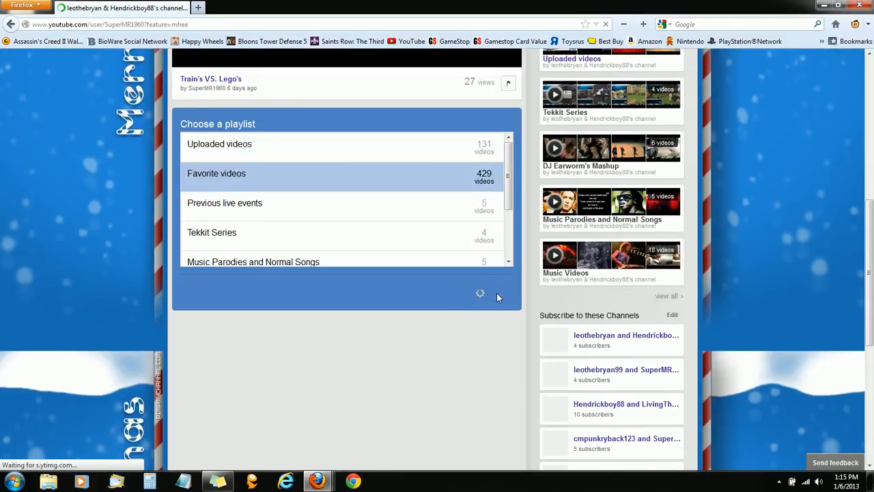
click(215, 173)
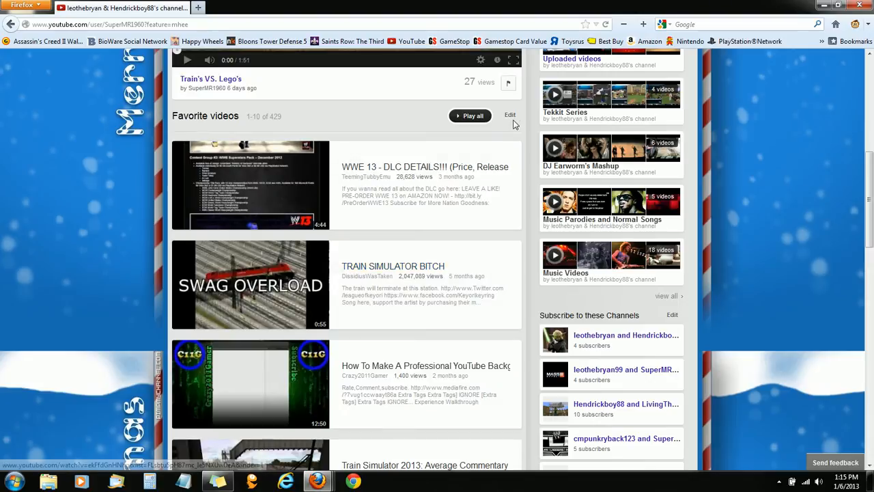
- Switch the featured playlist back to Uploaded videos and apply it
click(511, 115)
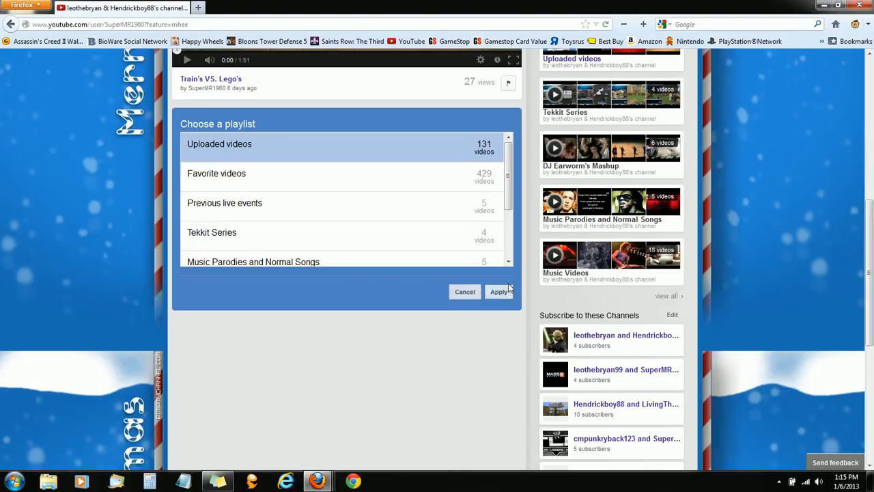
click(465, 292)
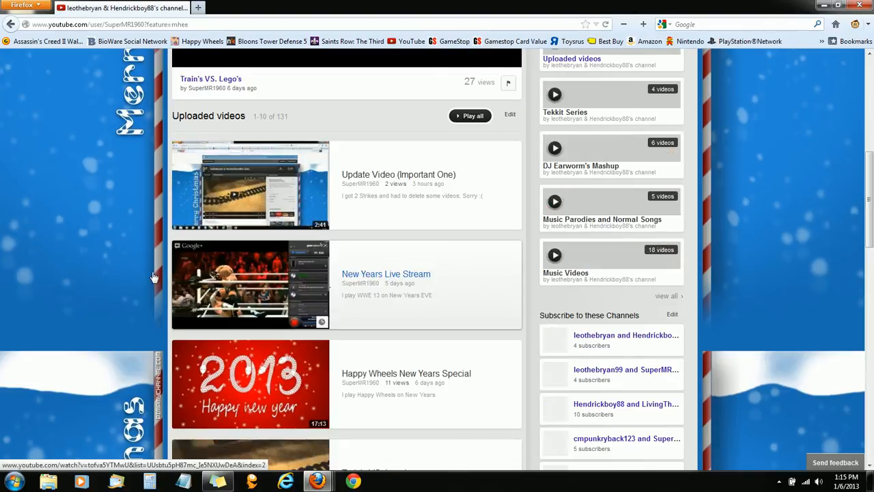
scroll(up, 3)
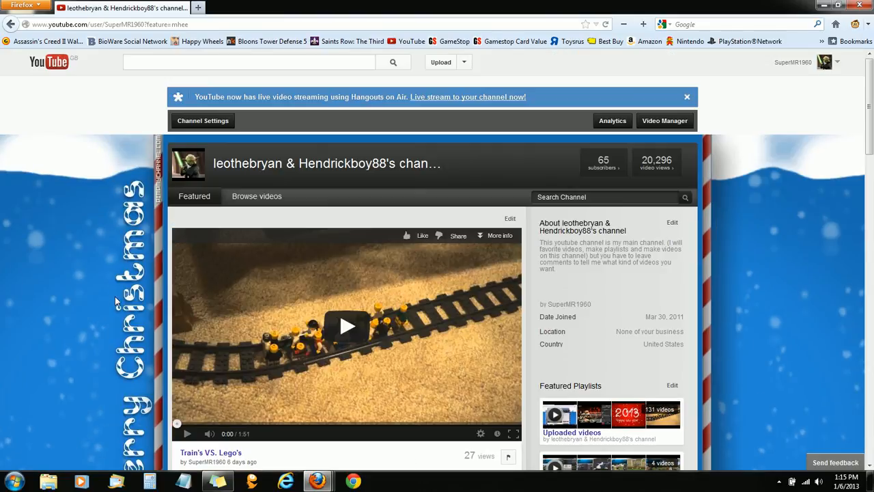
mouse_move(718, 5)
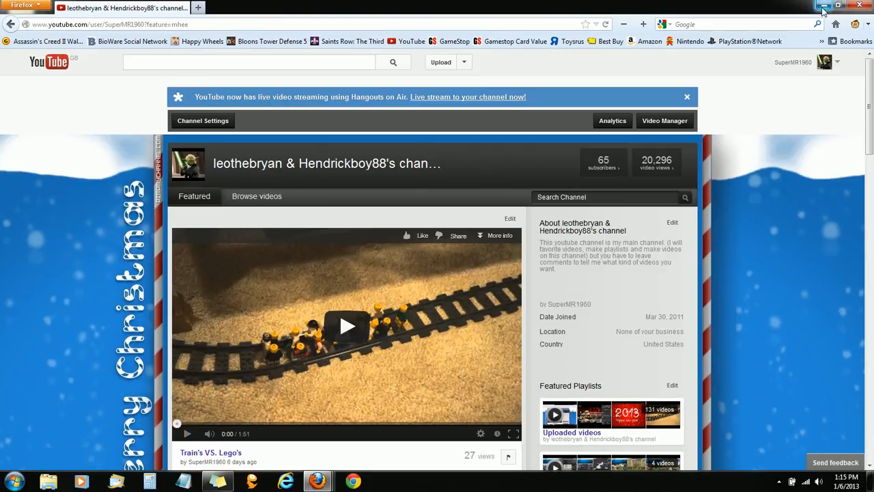
mouse_move(824, 6)
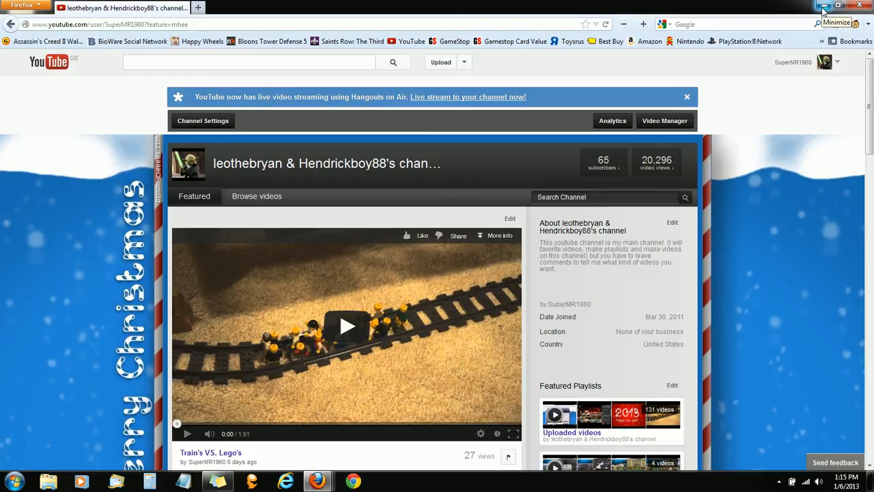
- Minimize the browser so the Windows desktop is showing
click(822, 7)
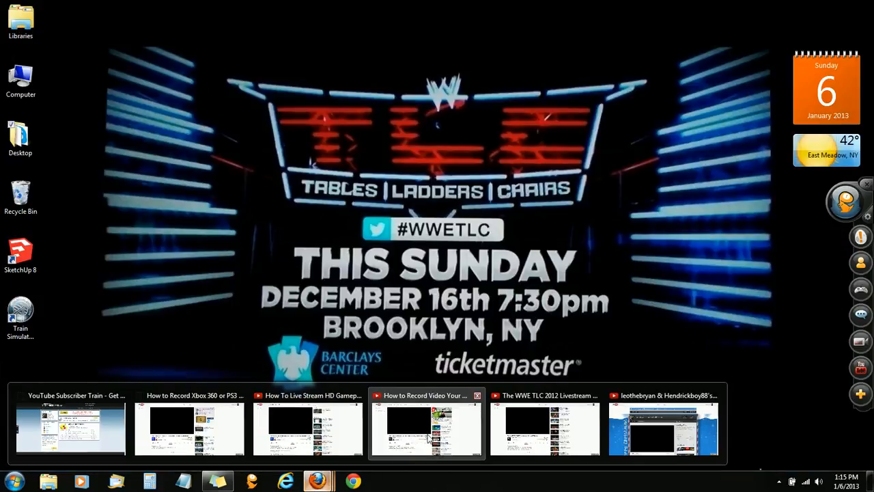